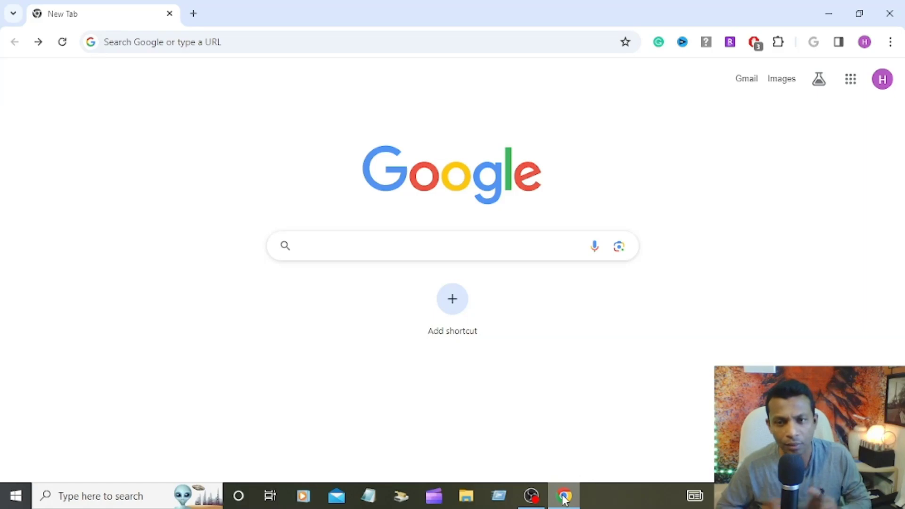
Step: Focus Chrome and activate the New Tab page's Google search box to show suggestions
{"action": "left_click", "coordinate": [451, 245]}
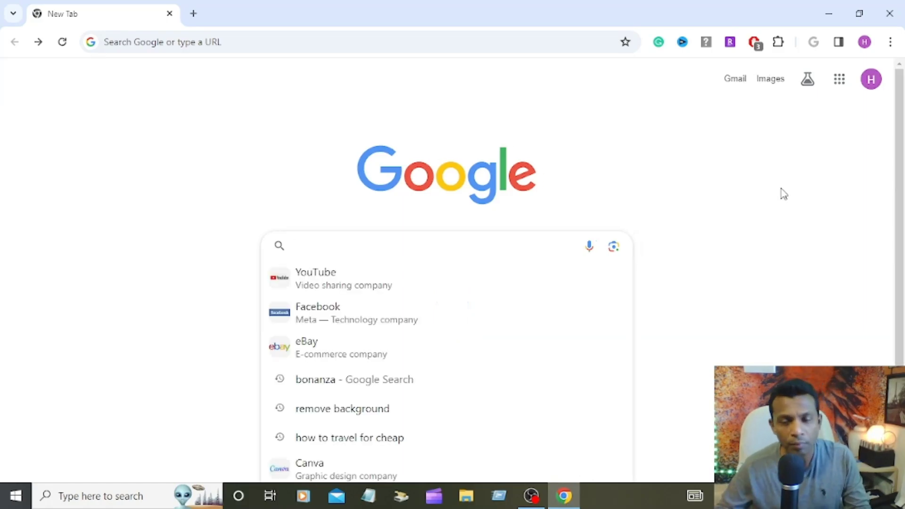
{"action": "left_click", "coordinate": [404, 245]}
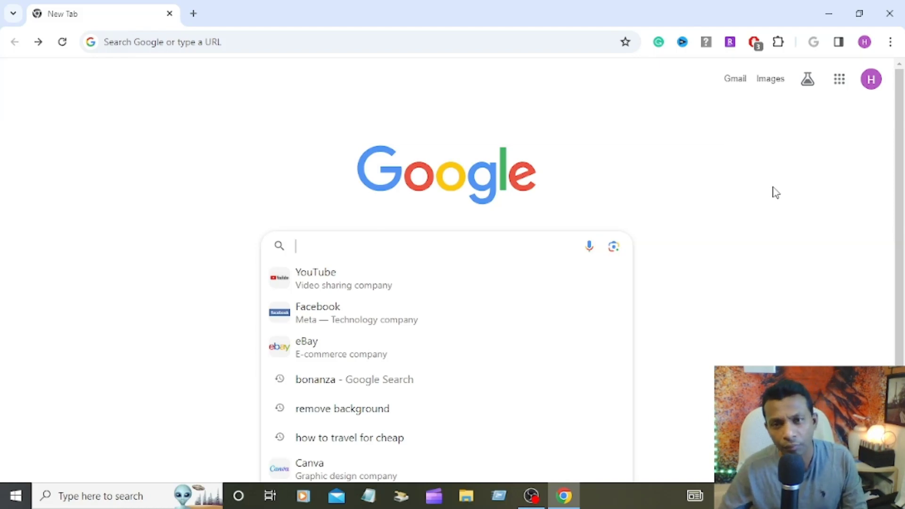
{"action": "mouse_move", "coordinate": [411, 249]}
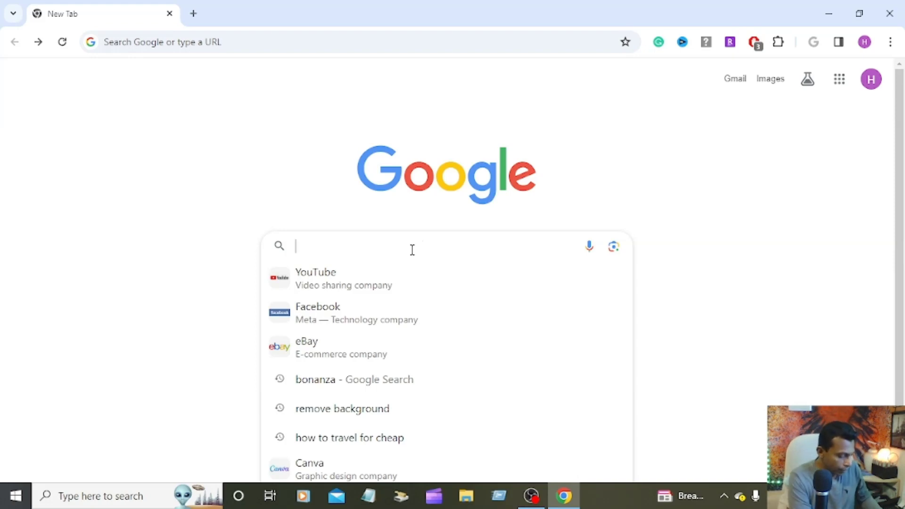
Step: Search Google for 'how to travel for cheap' using the autocomplete suggestion
{"action": "type", "text": "how to travel for cheap"}
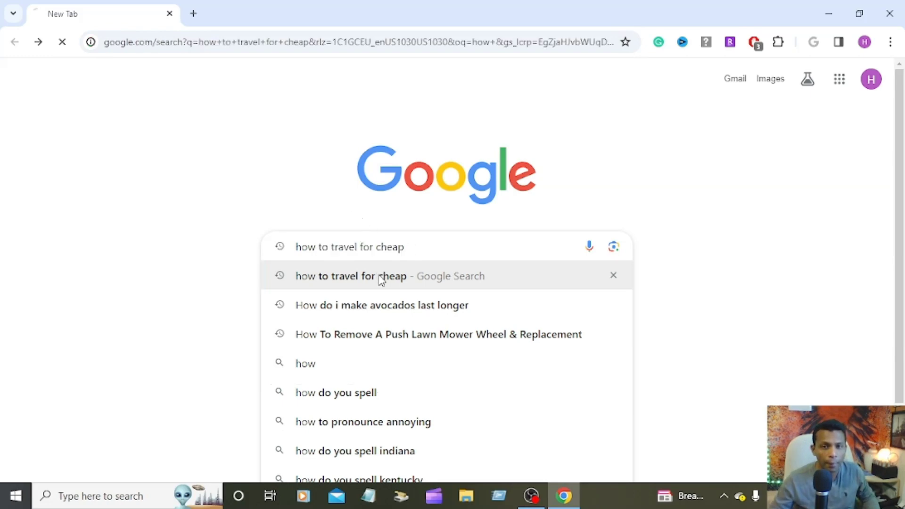
{"action": "left_click", "coordinate": [389, 276]}
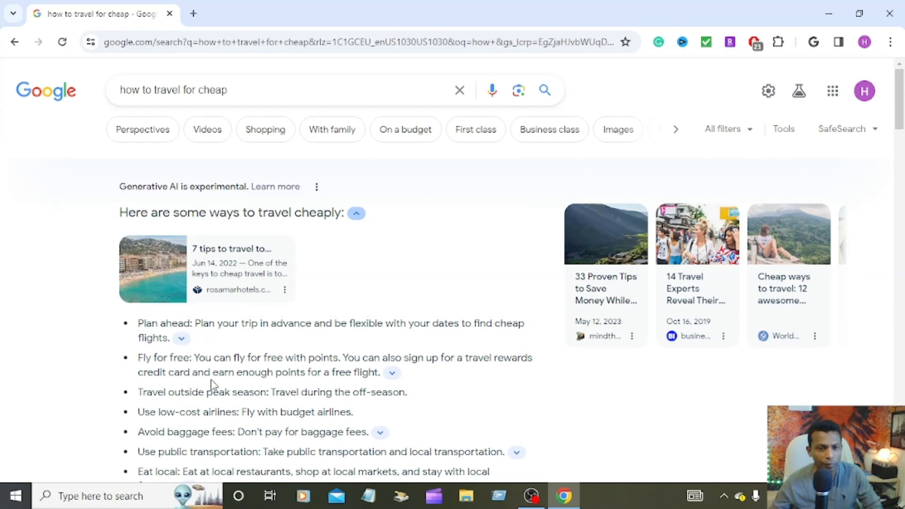
{"action": "mouse_move", "coordinate": [186, 425]}
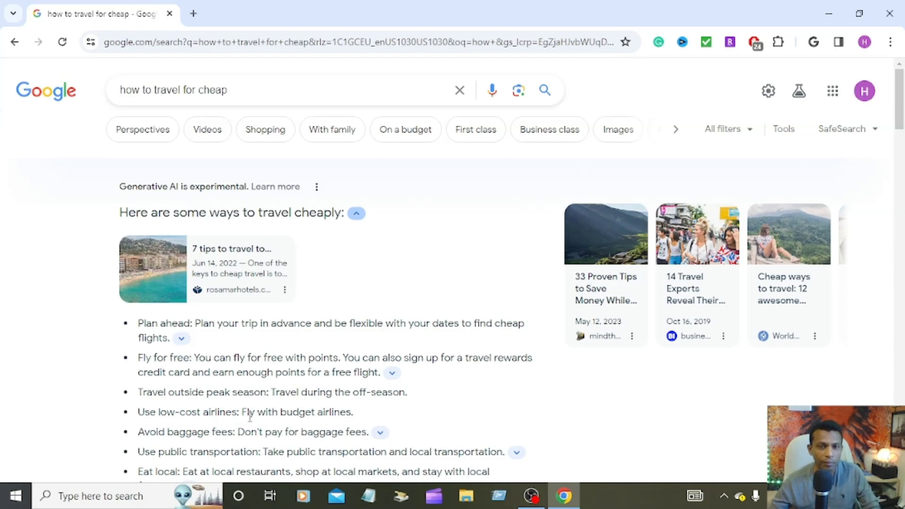
{"action": "mouse_move", "coordinate": [298, 369]}
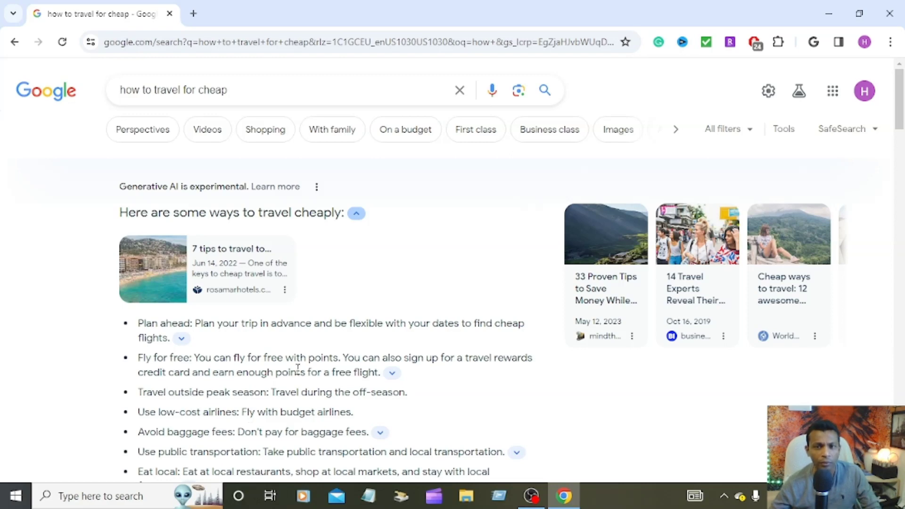
Step: Collapse the AI overview's source card and go to the Search Labs page
{"action": "left_click", "coordinate": [357, 213]}
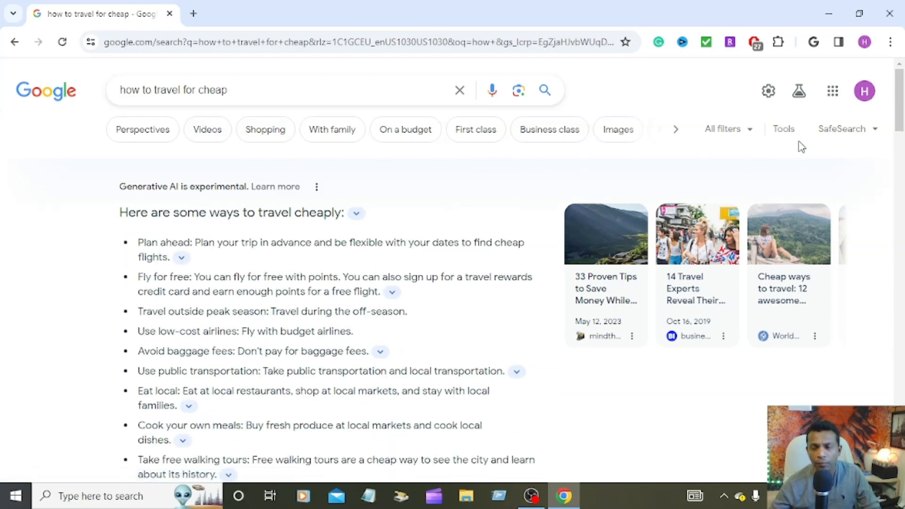
{"action": "mouse_move", "coordinate": [799, 91]}
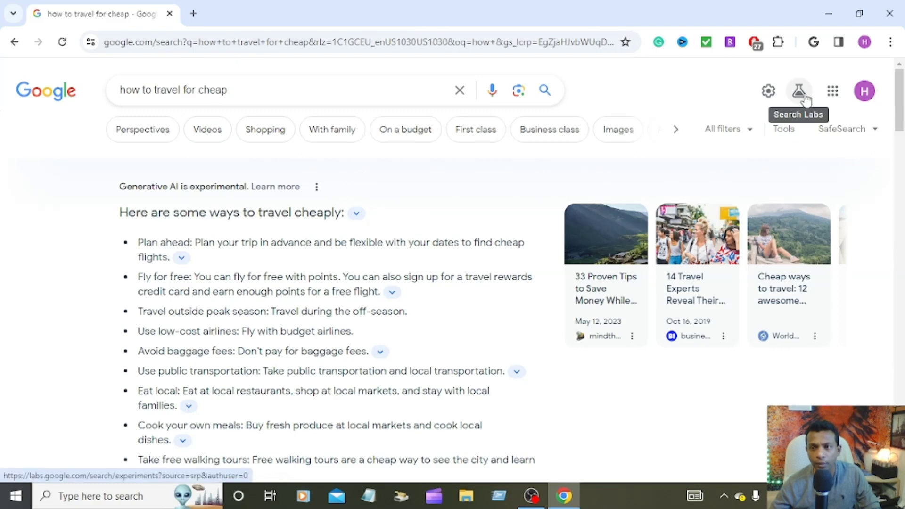
{"action": "left_click", "coordinate": [799, 91]}
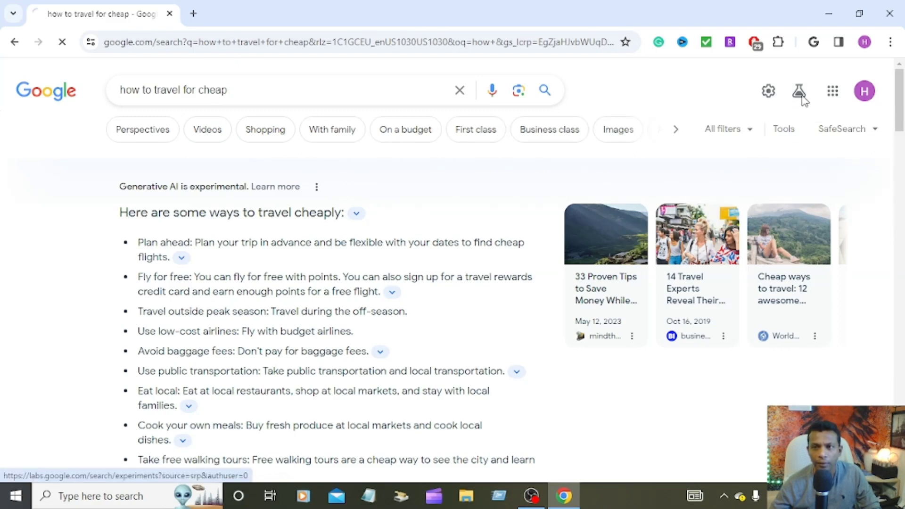
Step: Load the Search Labs page showing 'SGE, generative AI in Search' switched on
{"action": "left_click", "coordinate": [800, 91]}
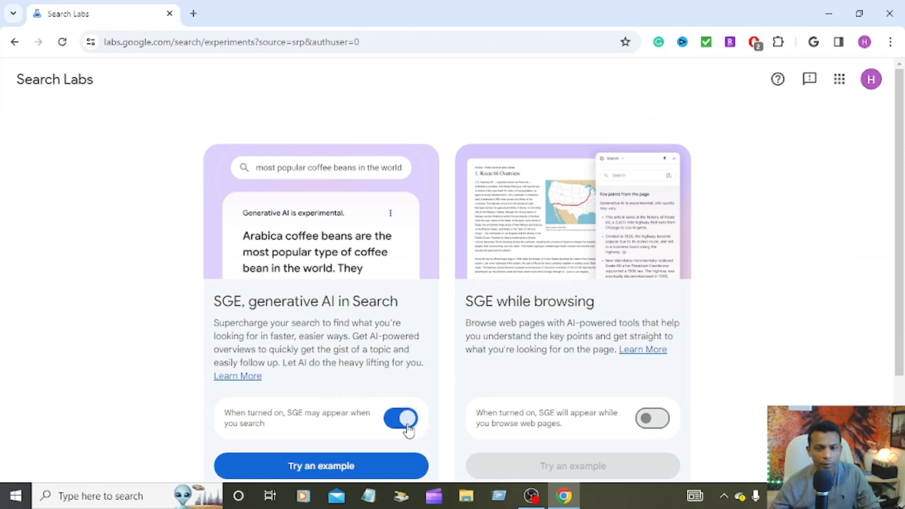
{"action": "mouse_move", "coordinate": [381, 436]}
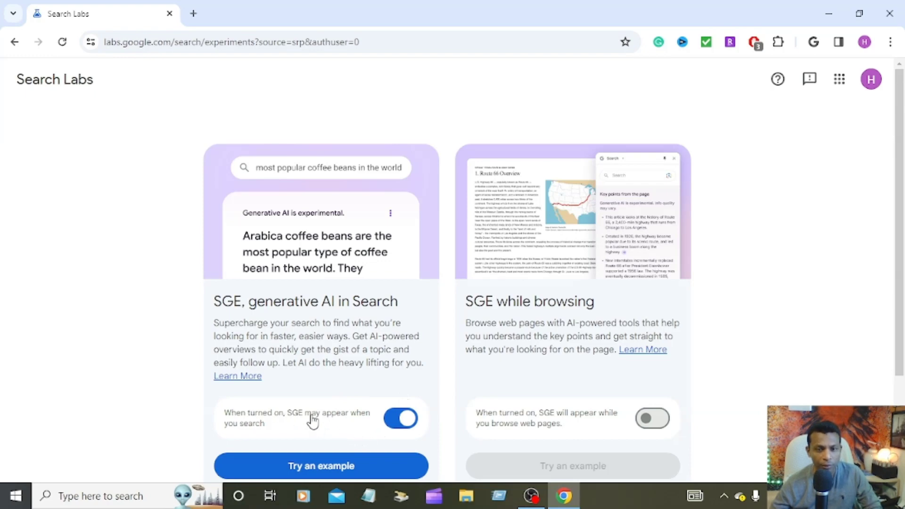
{"action": "mouse_move", "coordinate": [343, 438]}
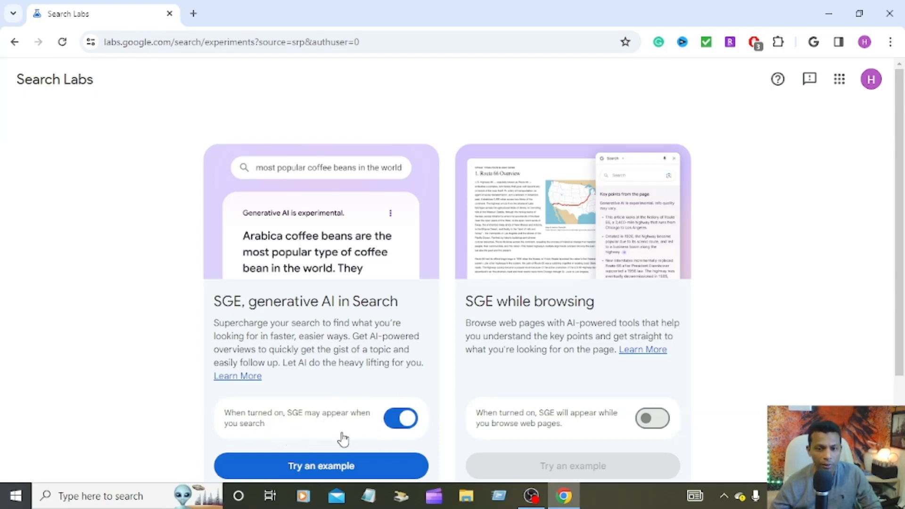
Step: Switch off the 'SGE, generative AI in Search' experiment toggle
{"action": "left_click", "coordinate": [400, 419]}
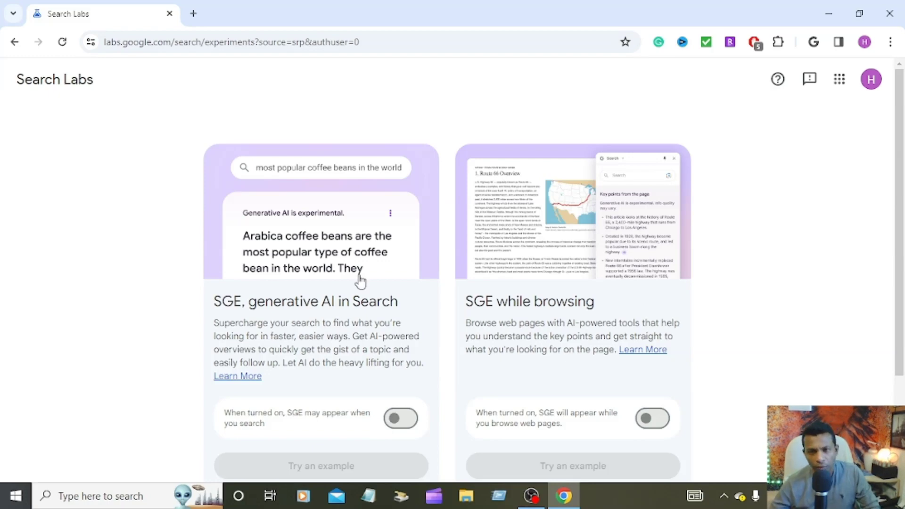
{"action": "mouse_move", "coordinate": [409, 352]}
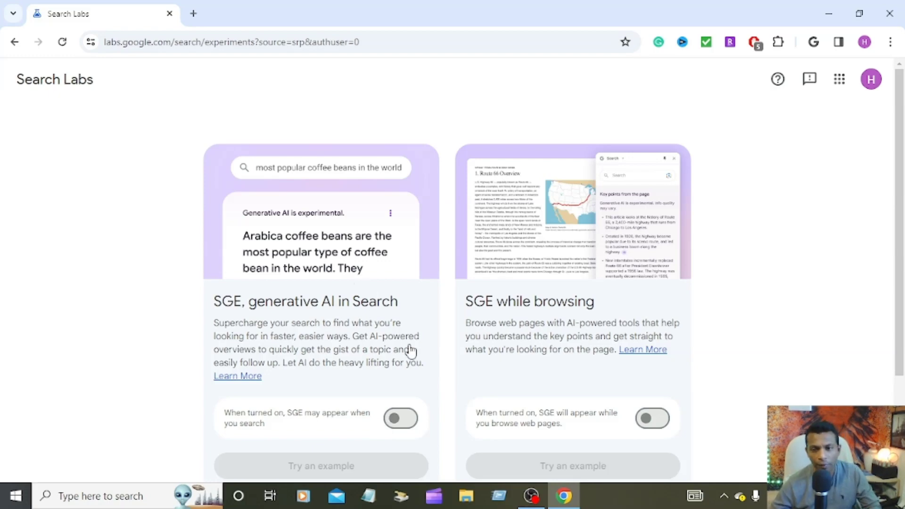